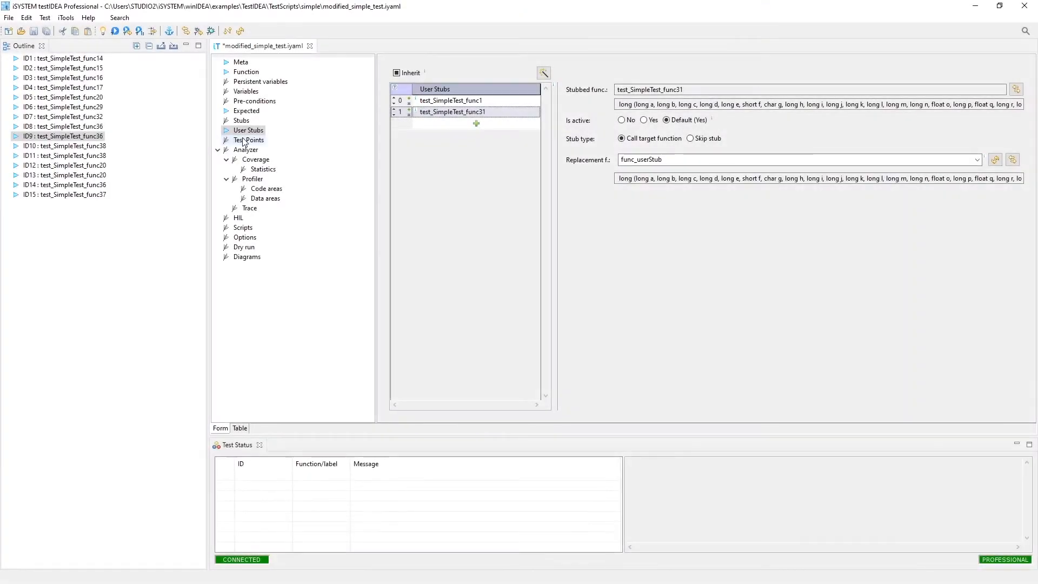
- Open the Test Points section of test case ID9, which has no test points yet
click(250, 139)
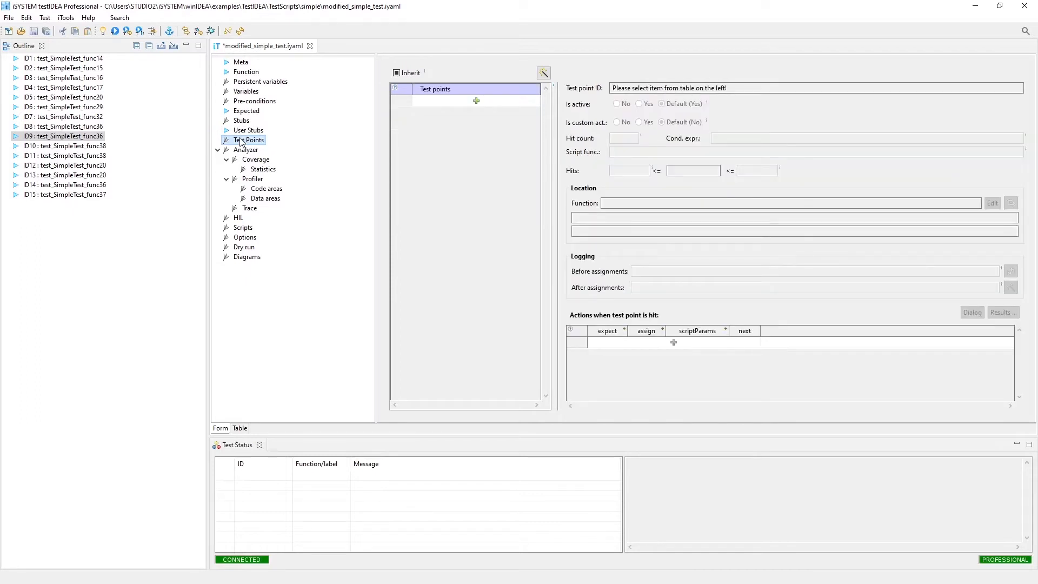
- Switch to test case ID10 and view testFunc (ret 11, 22, 33) and testVar (*a = 5)
click(64, 145)
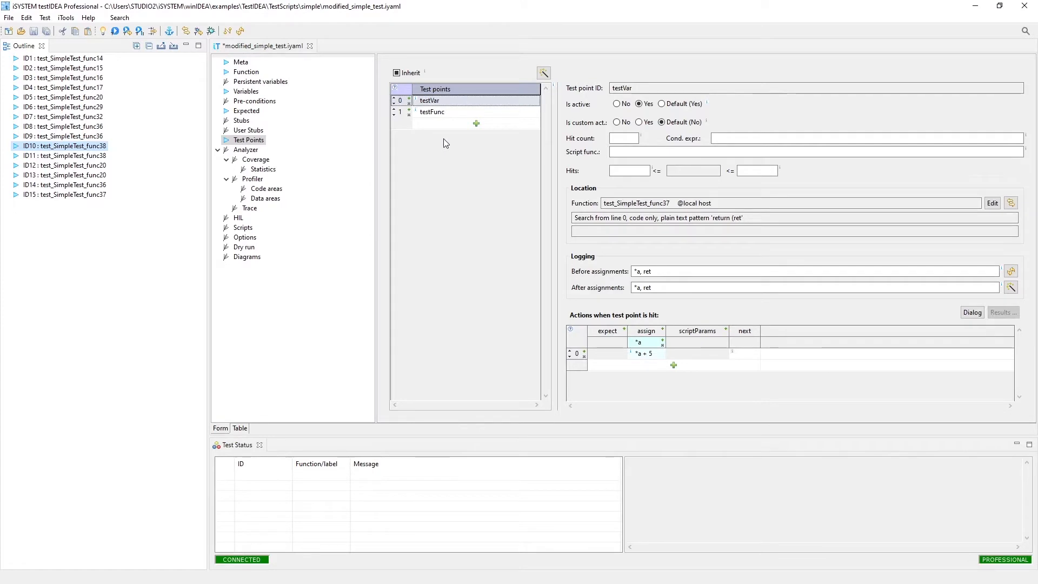
mouse_move(468, 153)
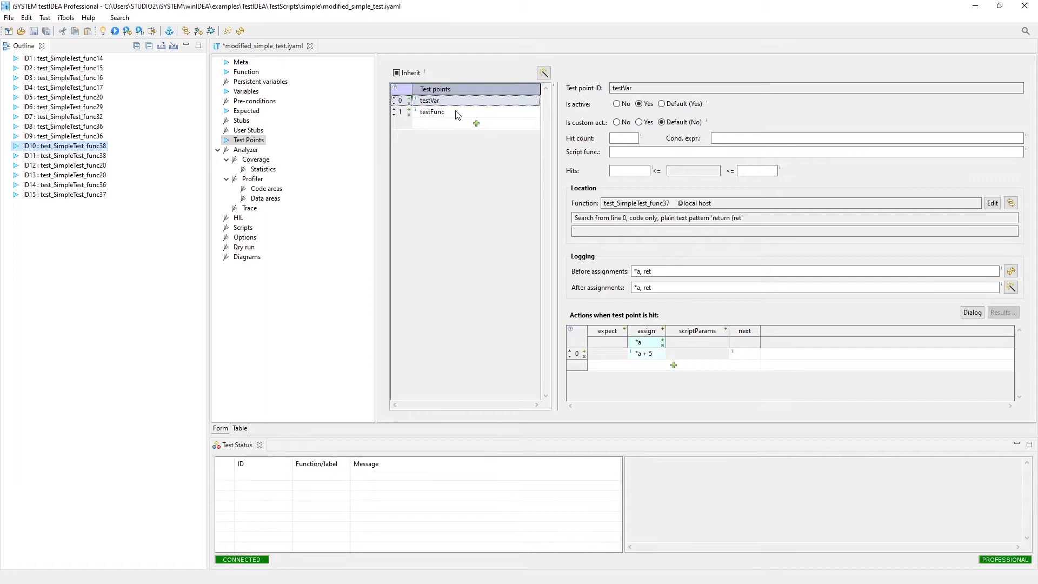
click(431, 112)
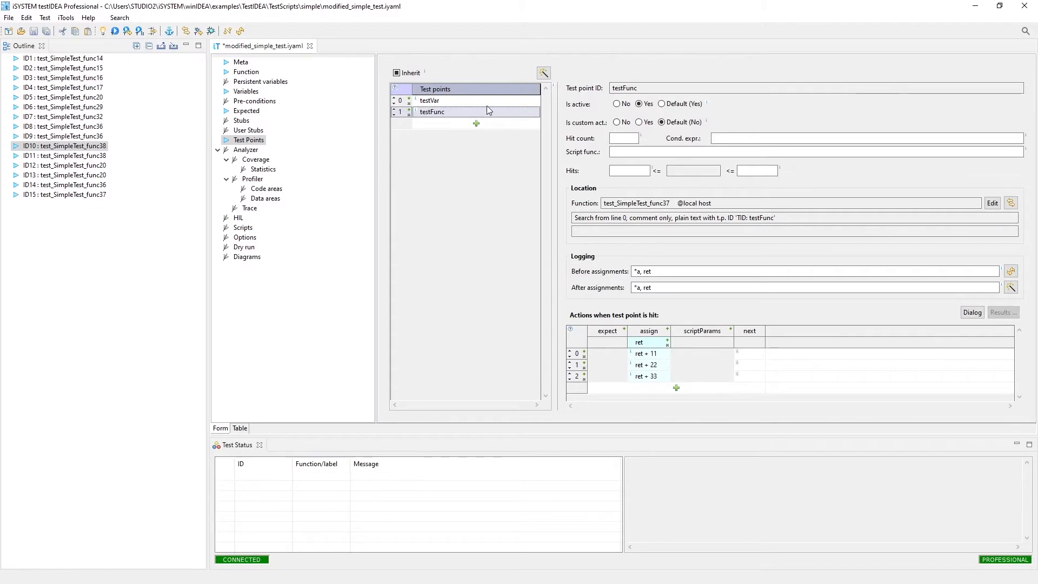
click(429, 100)
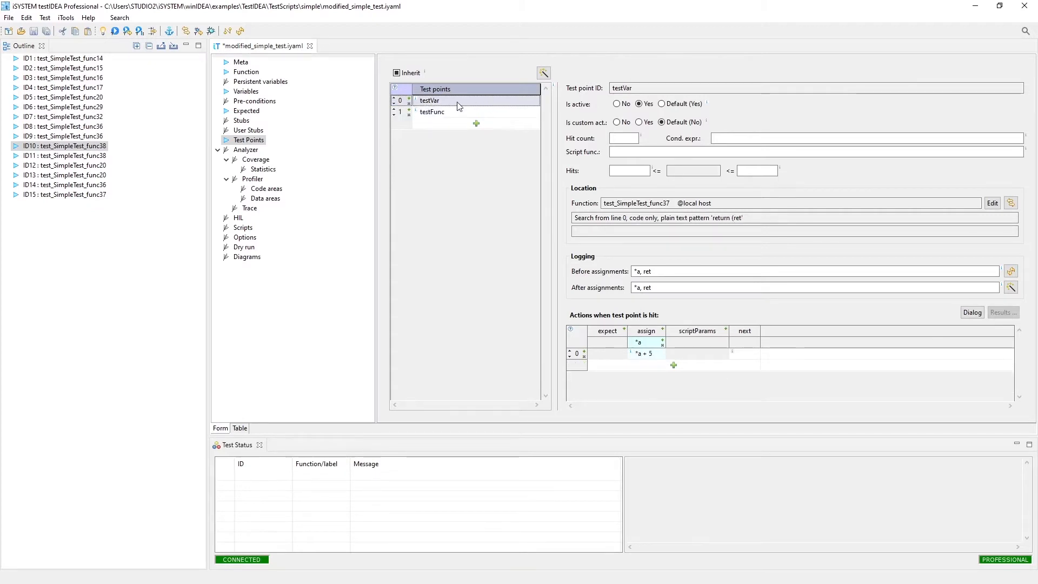
- Highlight testVar's code pattern 'return (ret', then view testFunc's 'TID: testFunc' comment location
click(728, 217)
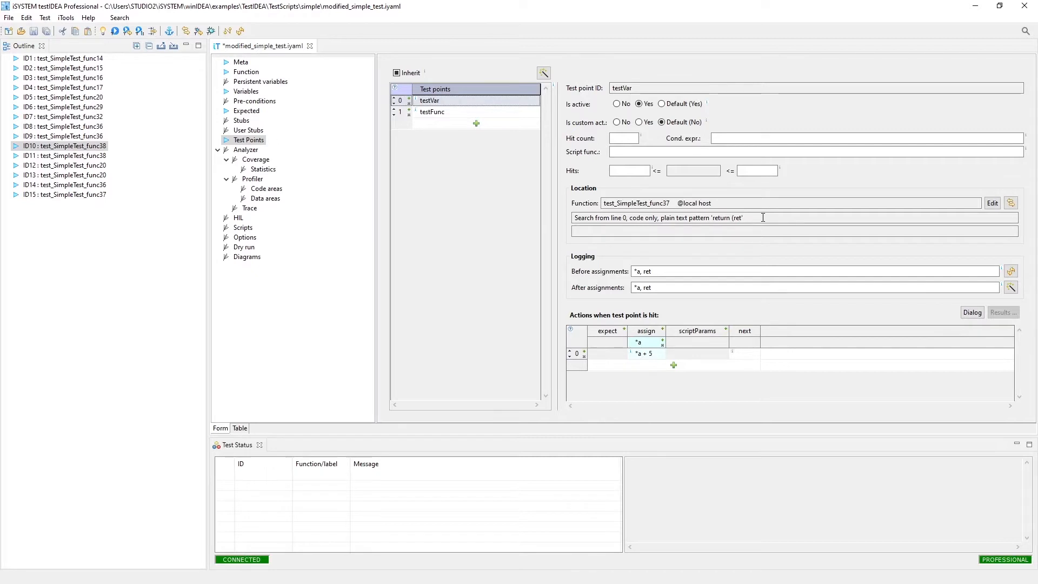
mouse_move(635, 217)
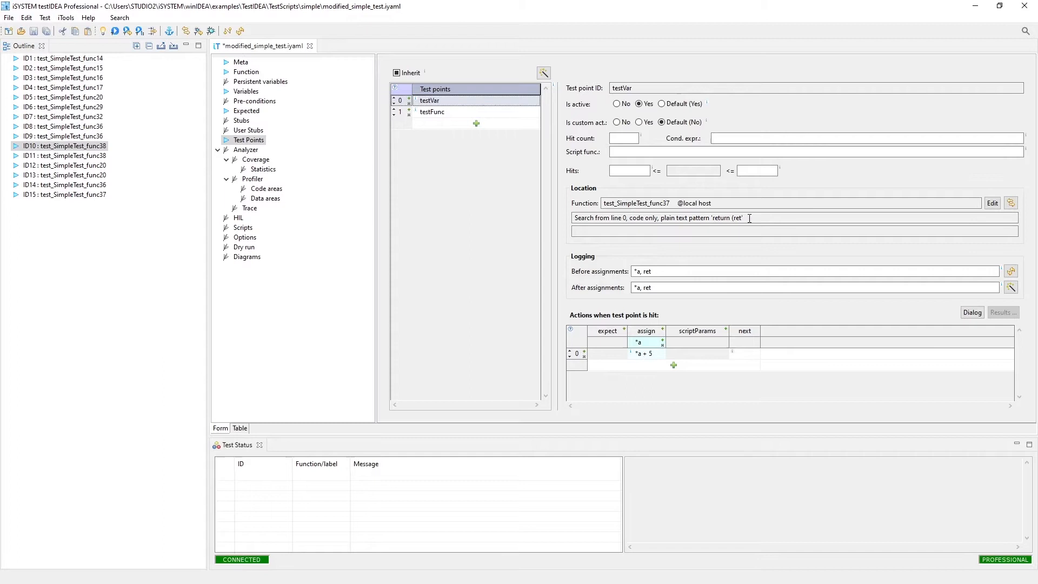
double_click(726, 218)
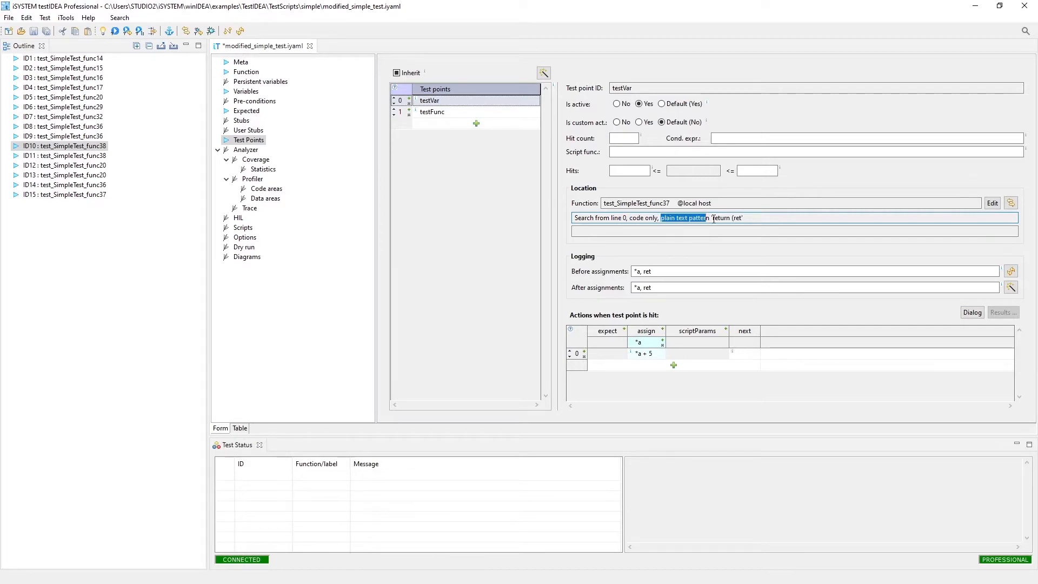
double_click(726, 218)
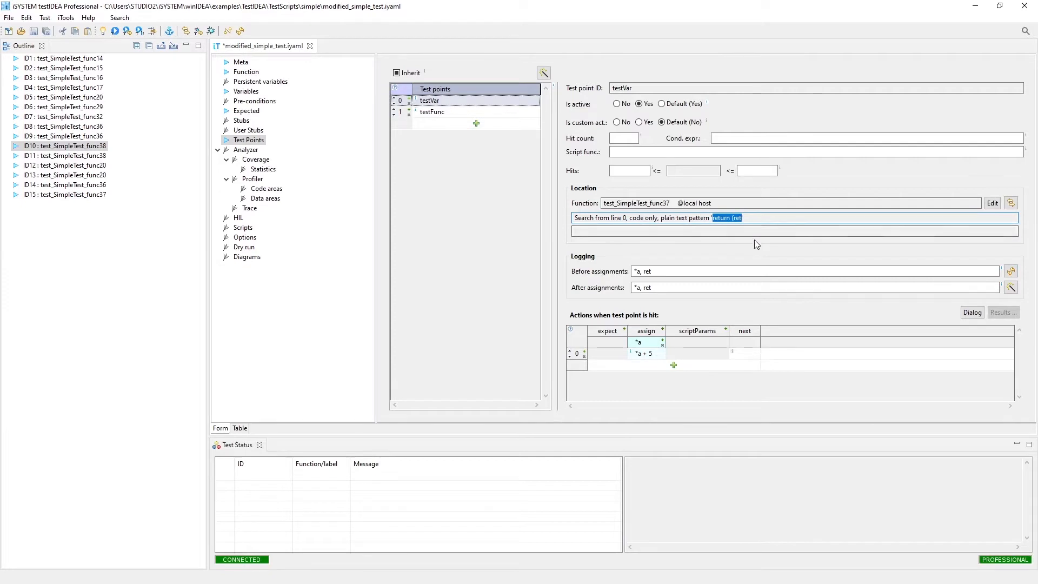
mouse_move(733, 230)
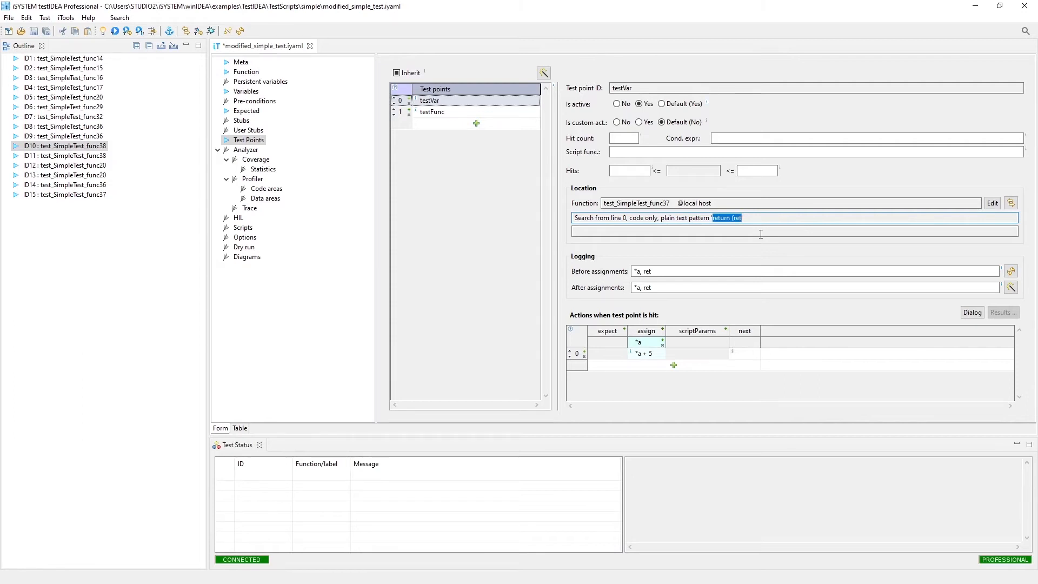
click(431, 112)
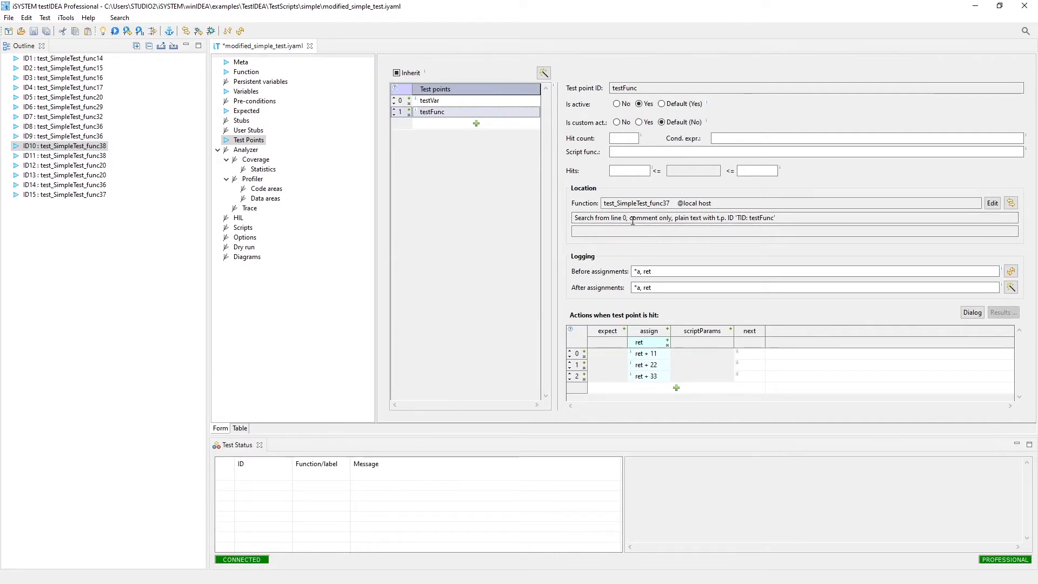
double_click(649, 218)
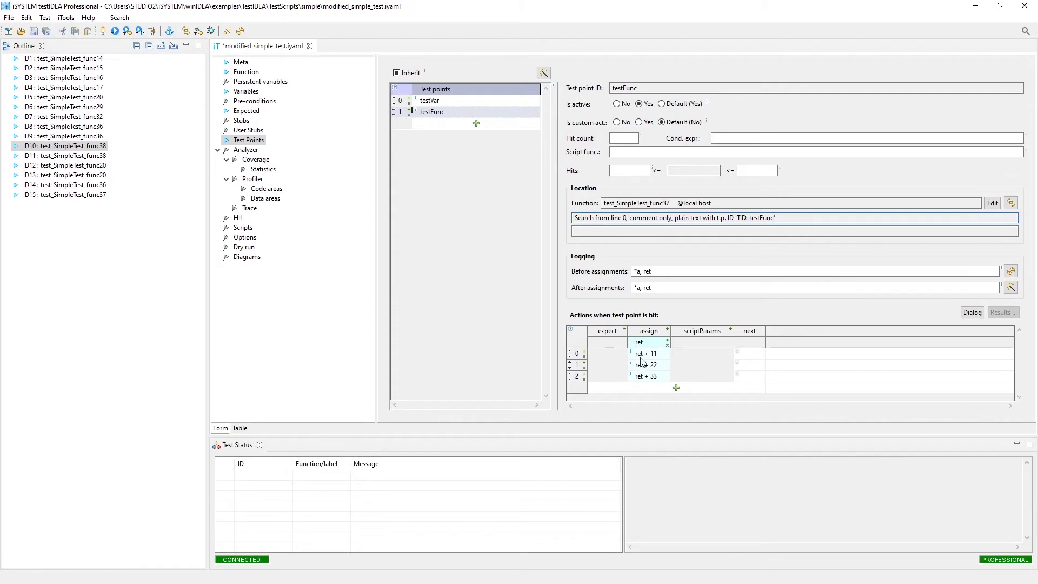
mouse_move(652, 371)
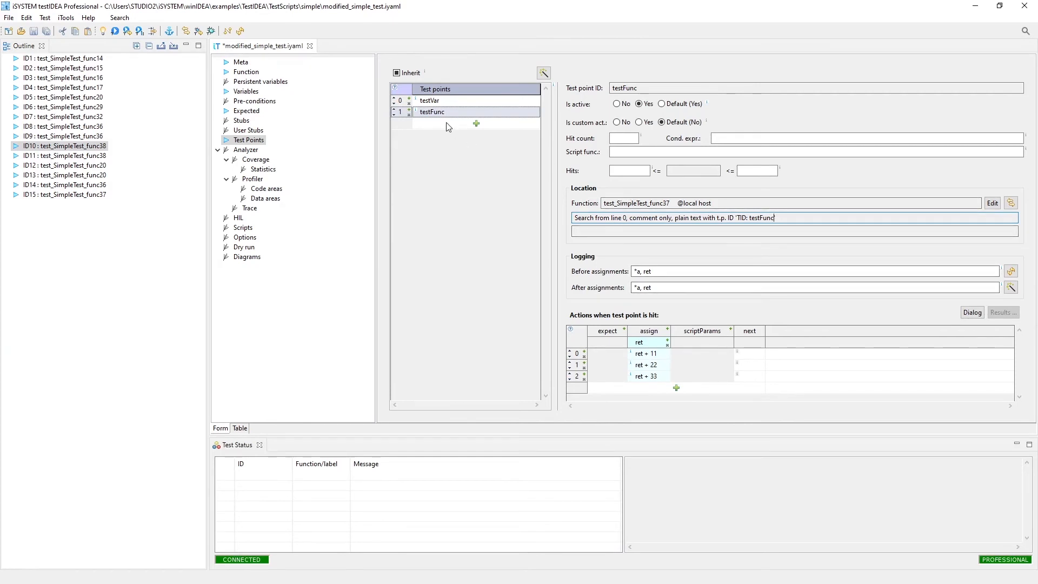
mouse_move(620, 326)
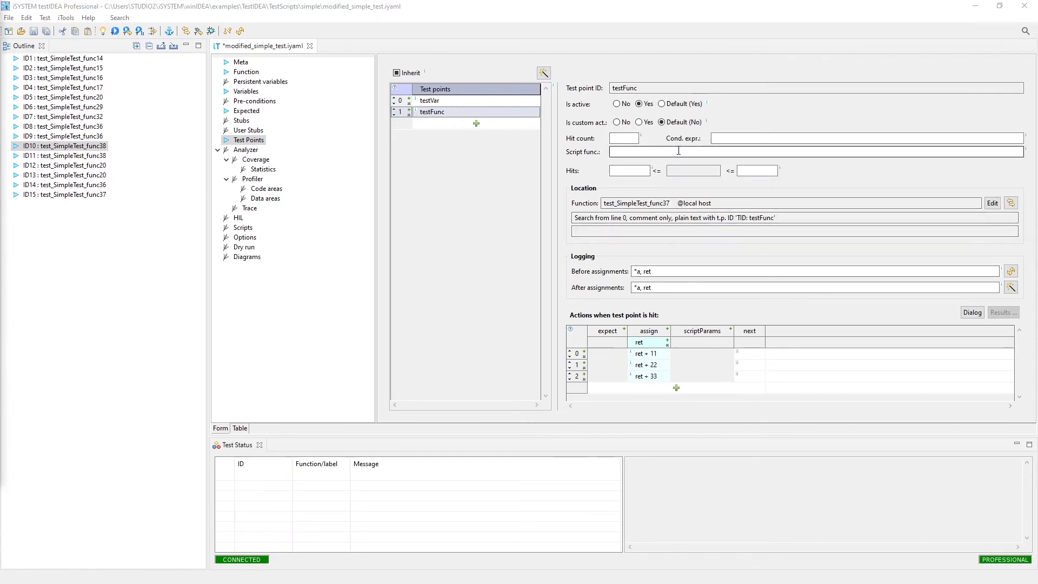
mouse_move(677, 151)
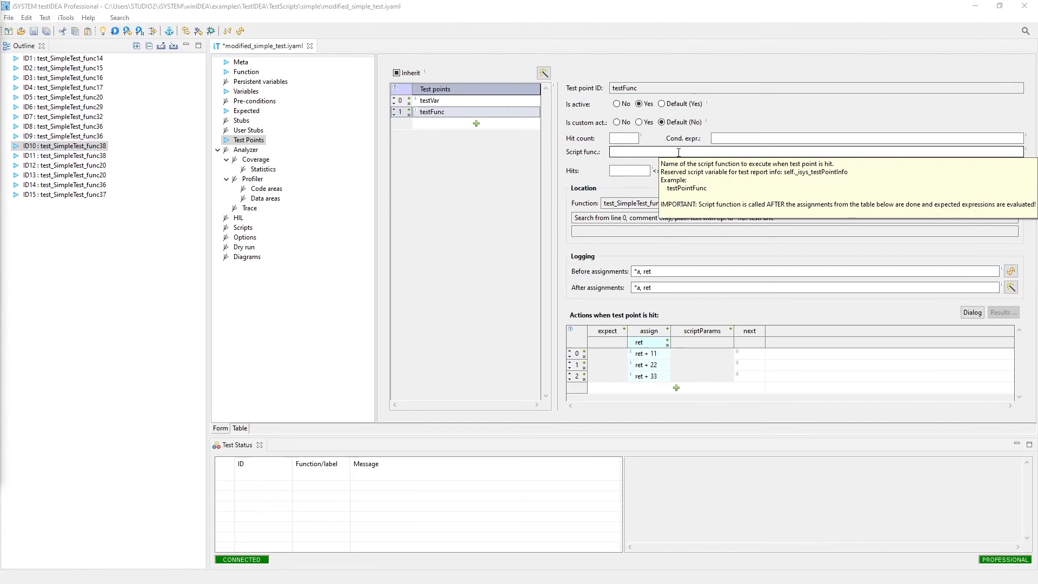